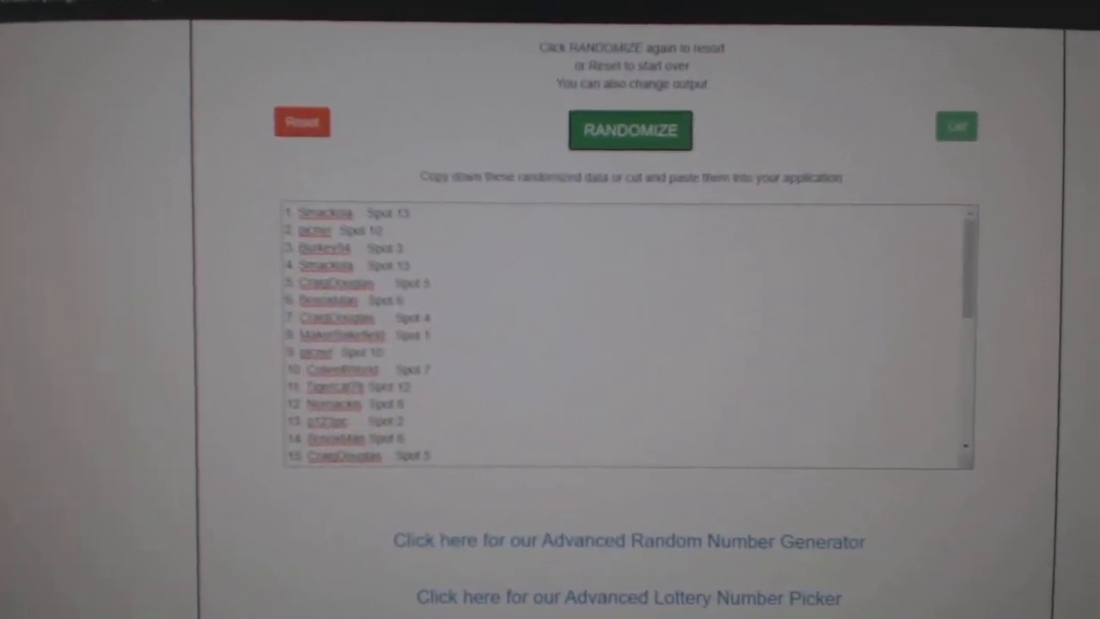
{"action": "left_click", "coordinate": [626, 130]}
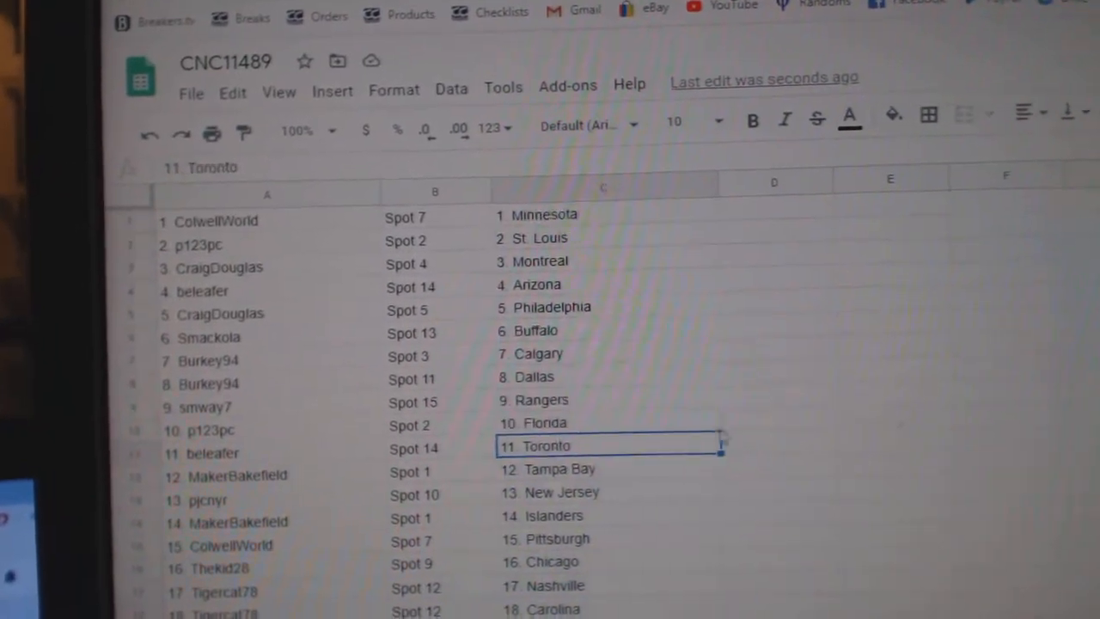
{"action": "scroll", "scroll_direction": "down", "scroll_amount": 3}
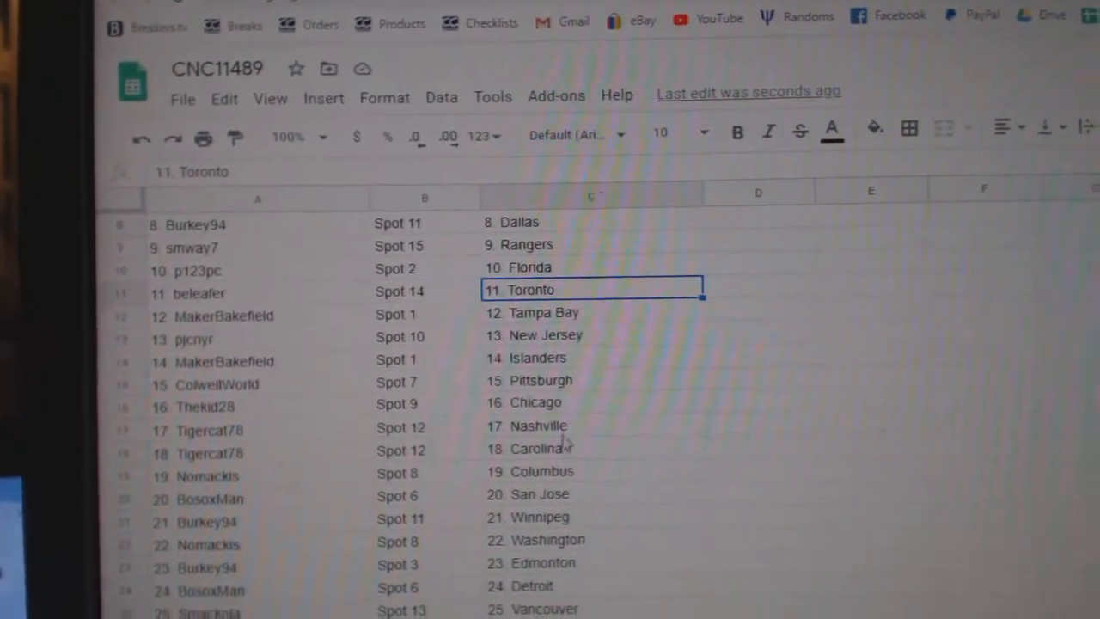
{"action": "scroll", "scroll_direction": "down", "scroll_amount": 3}
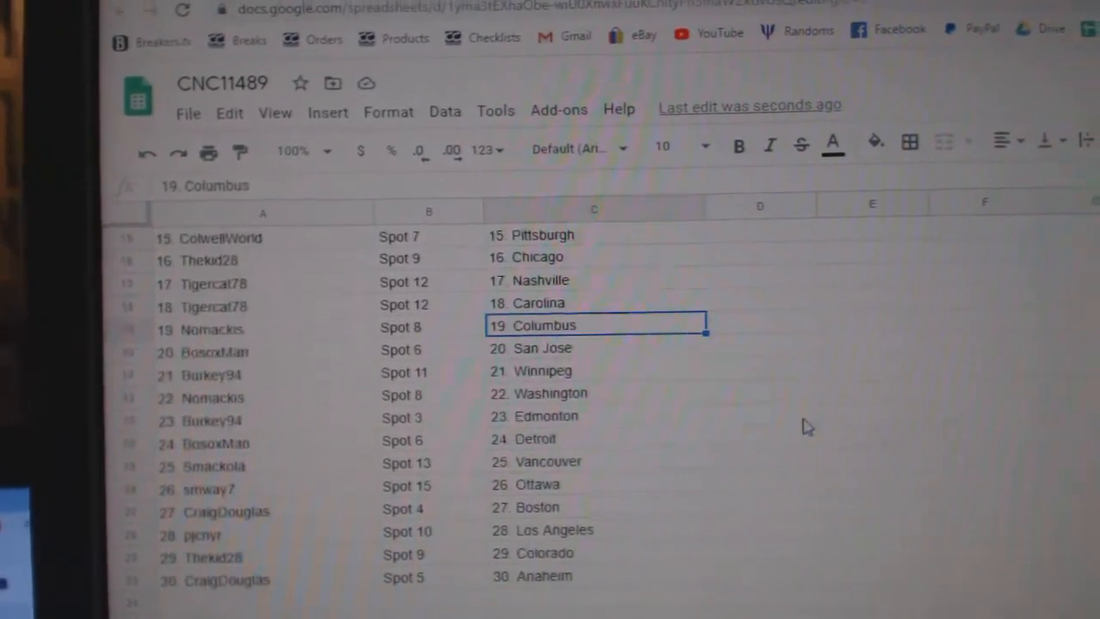